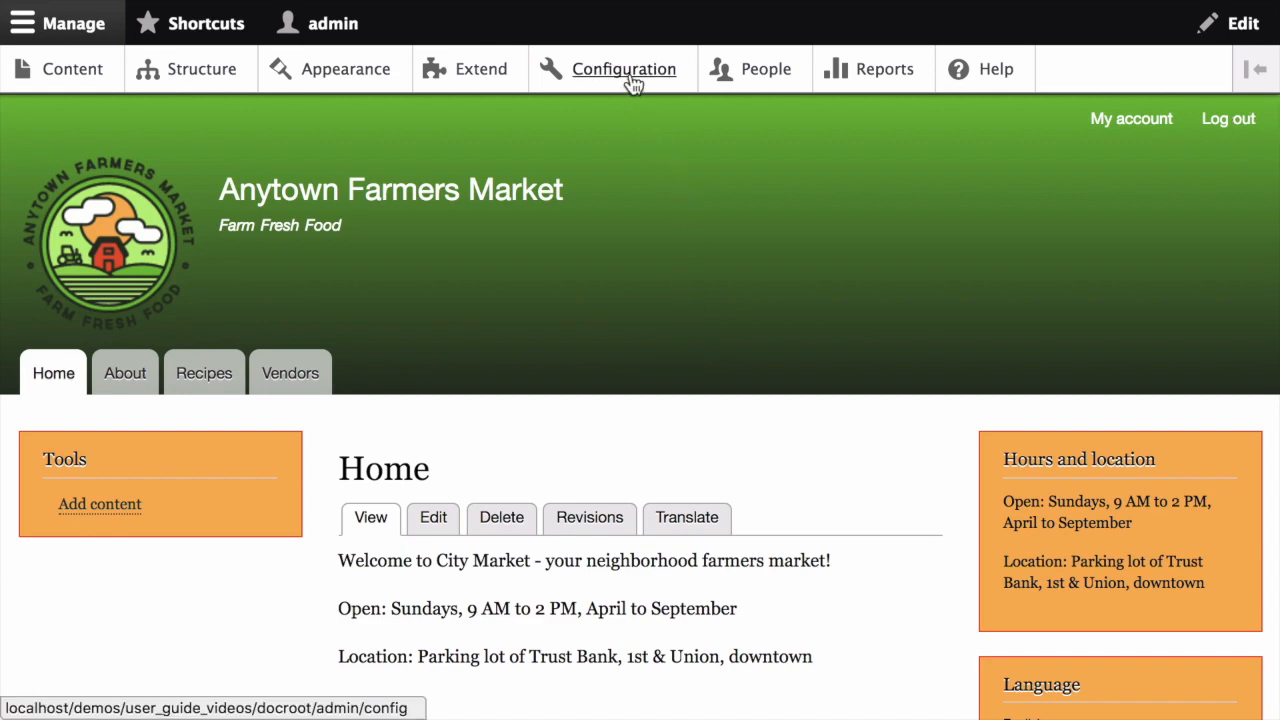
Step: Go to Configuration and open Maintenance mode under Development
click(623, 69)
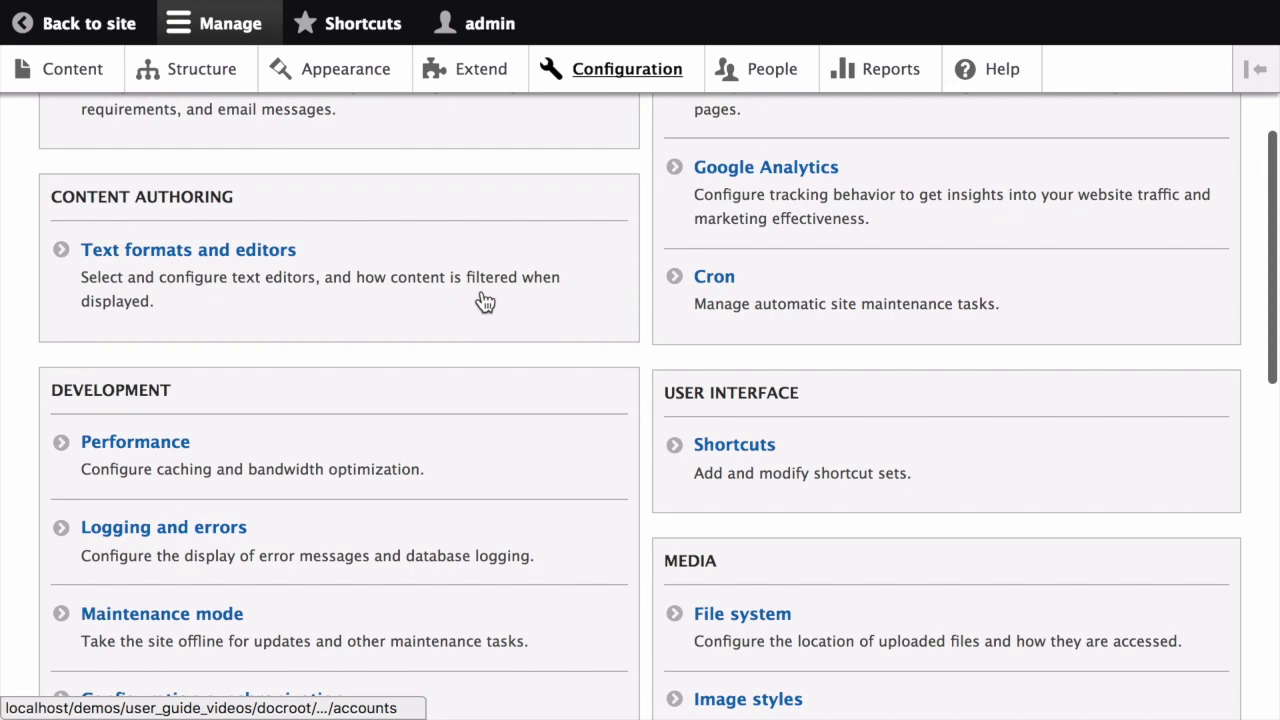
scroll(down, 3)
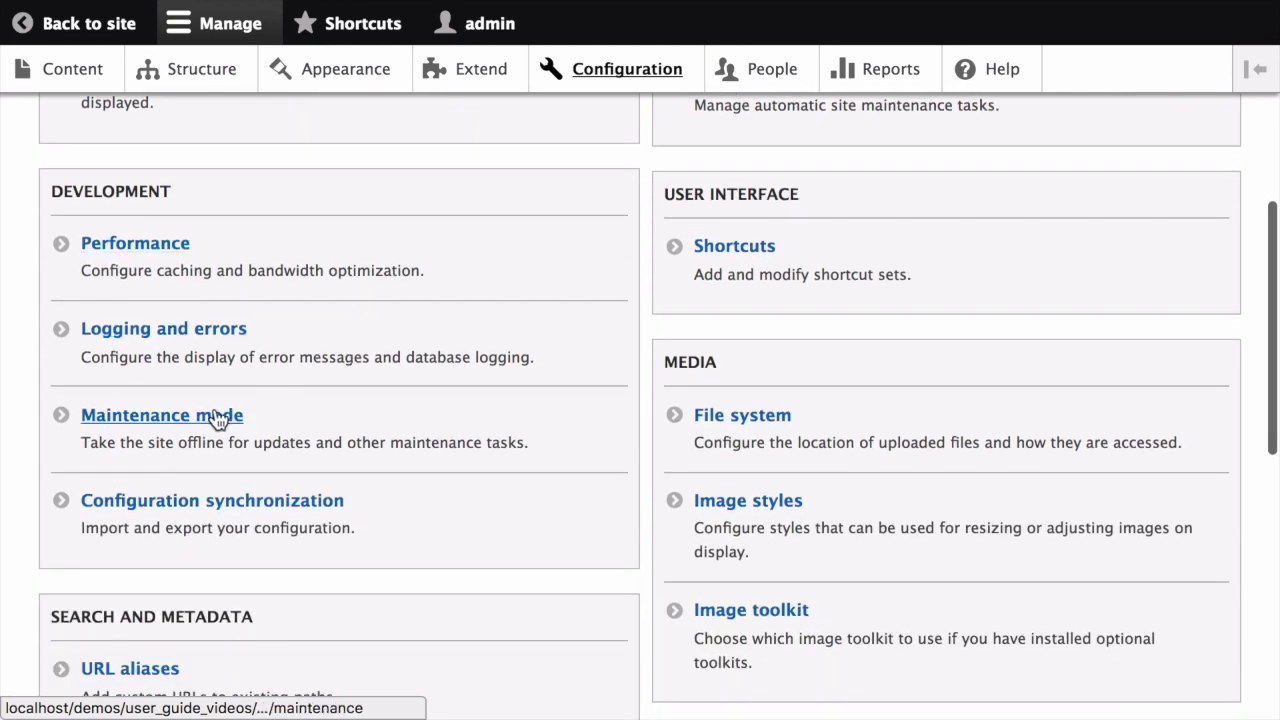
click(161, 415)
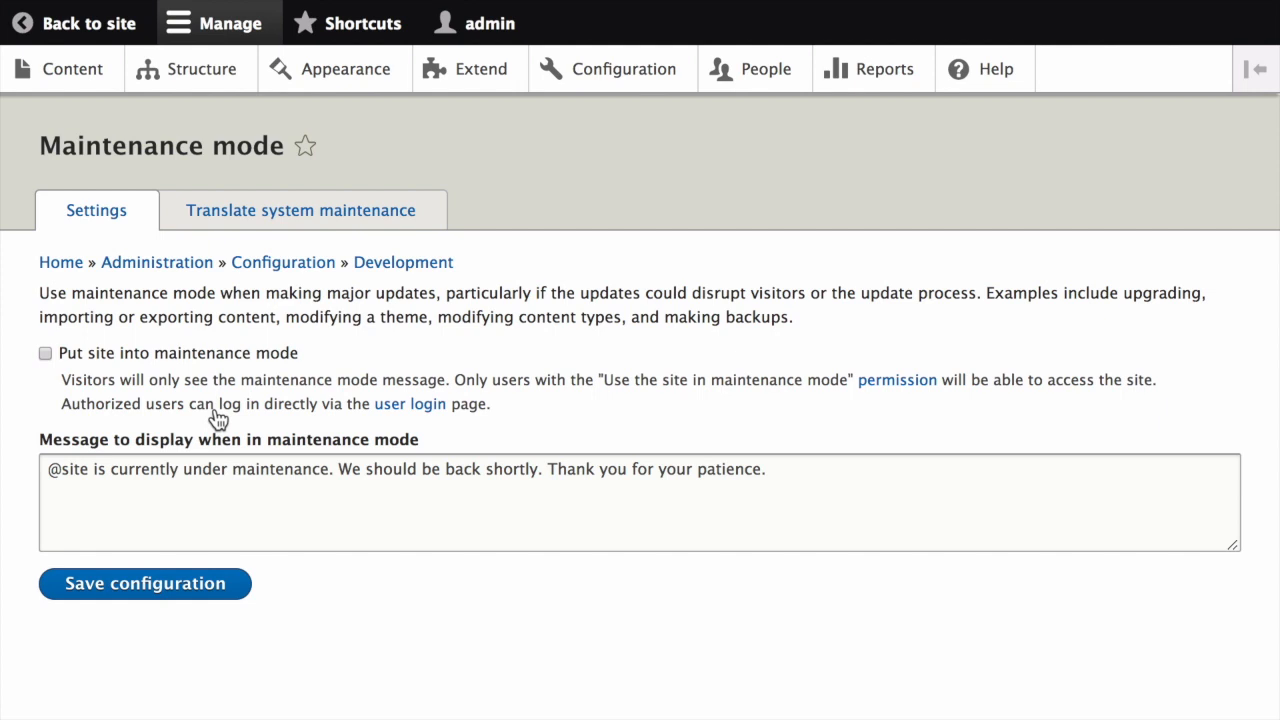
mouse_move(130, 340)
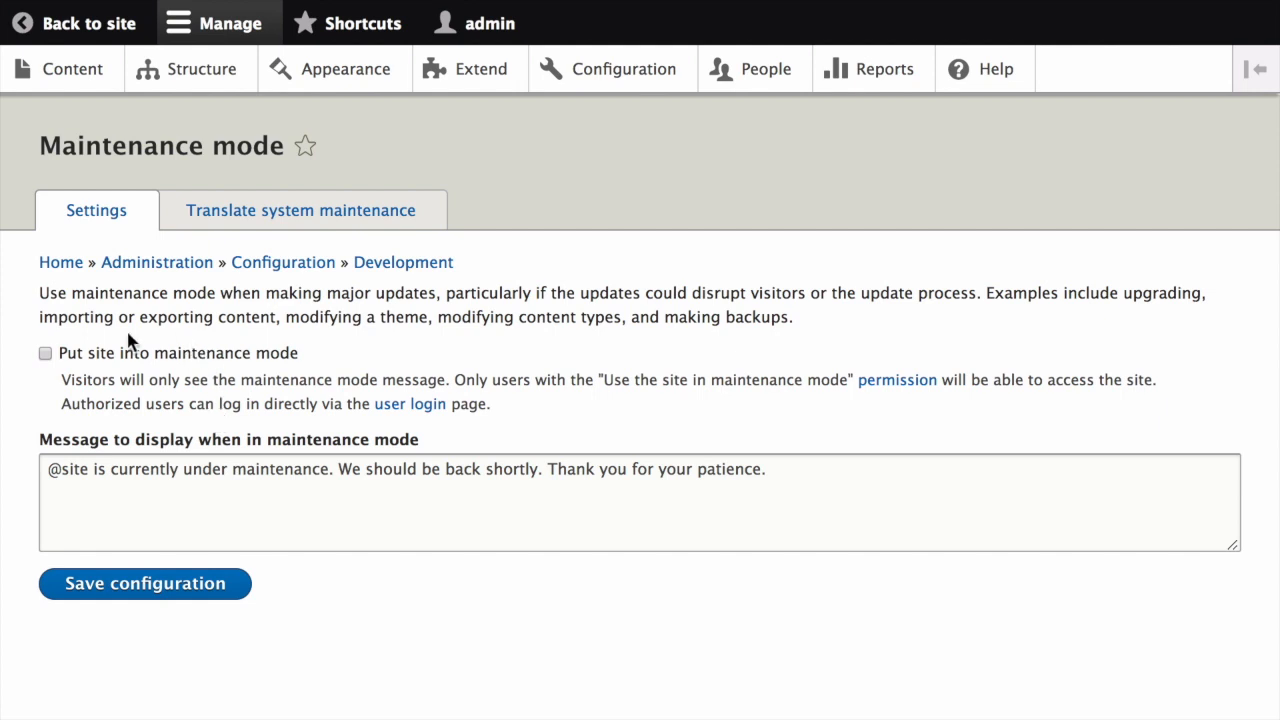
Step: Enable 'Put site into maintenance mode' with the default message and save
click(45, 353)
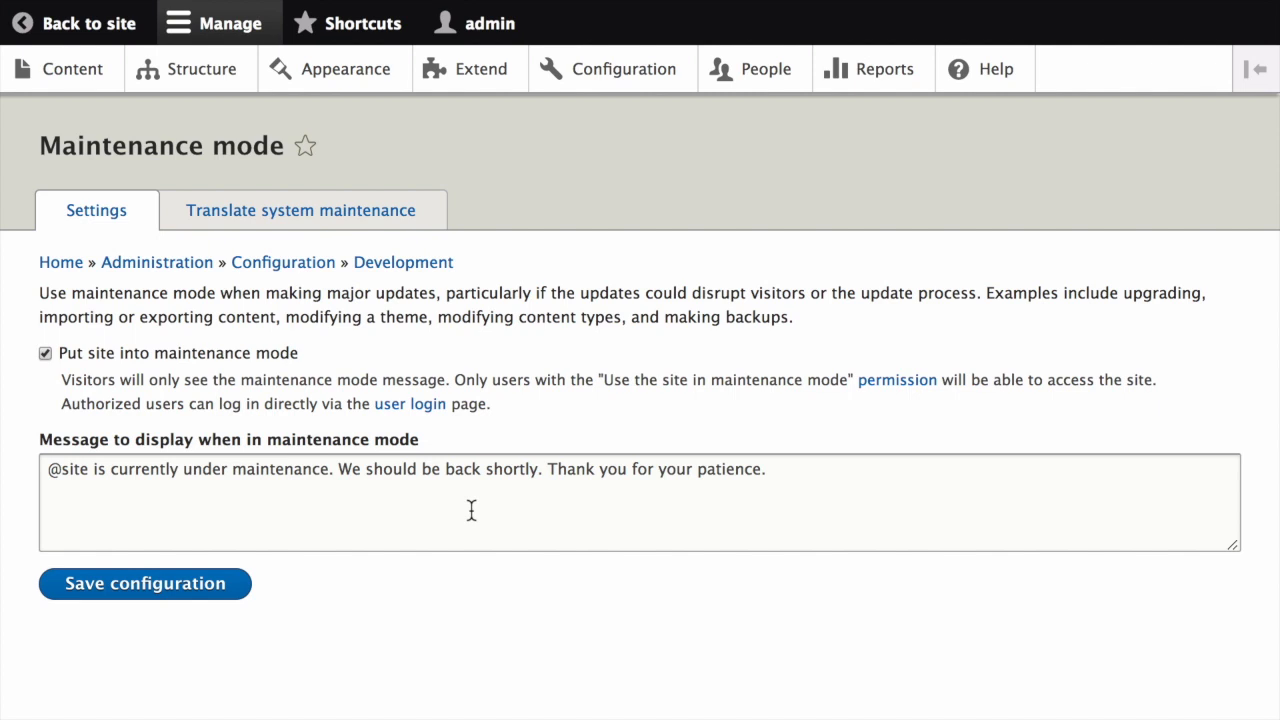
mouse_move(138, 427)
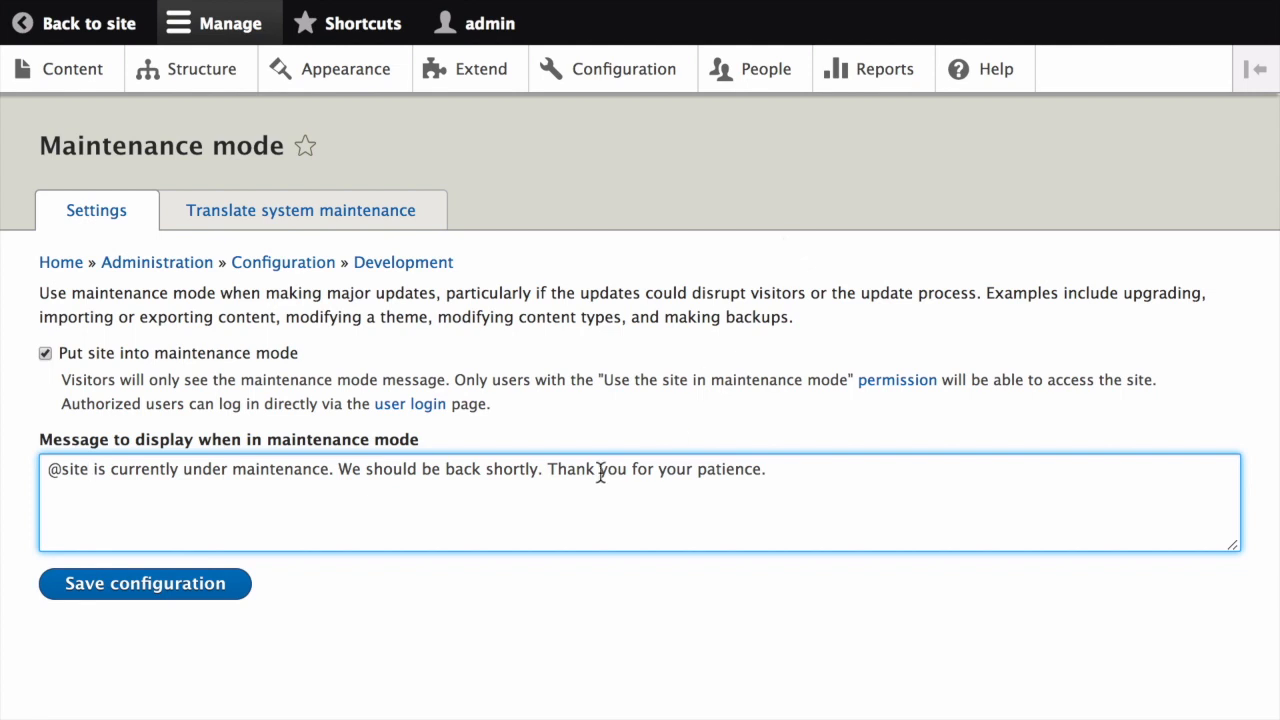
mouse_move(245, 593)
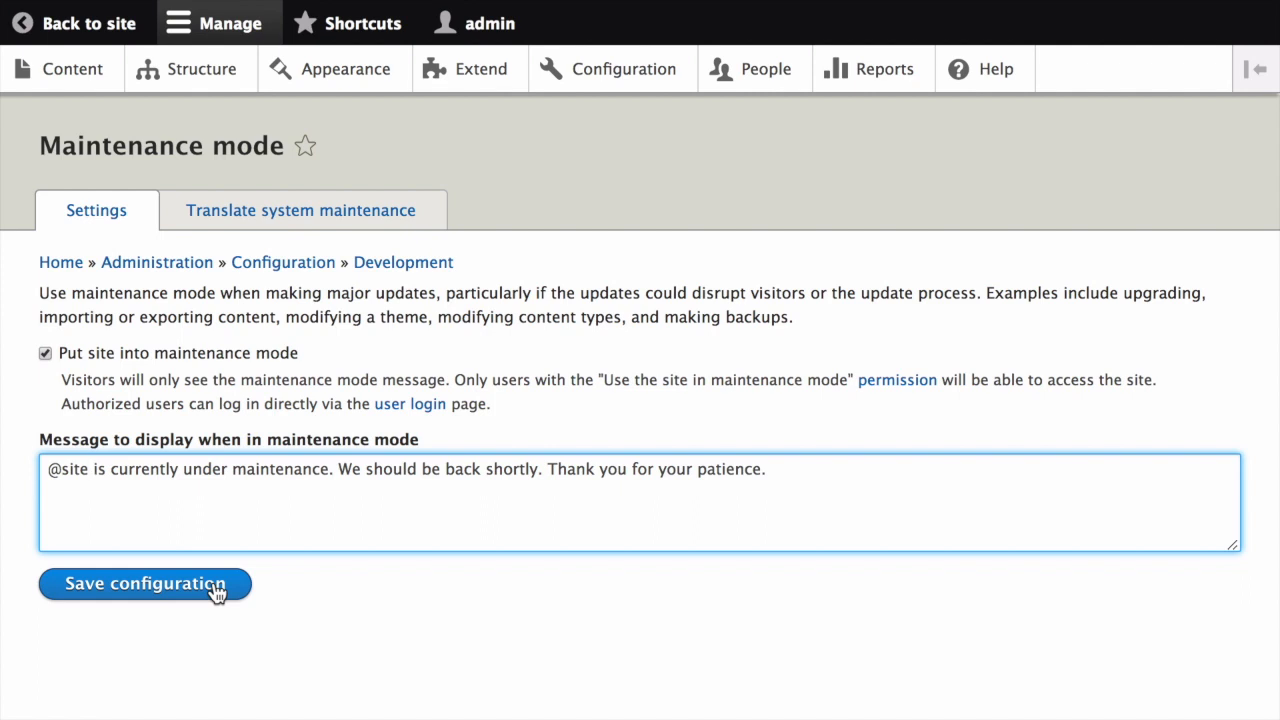
click(145, 583)
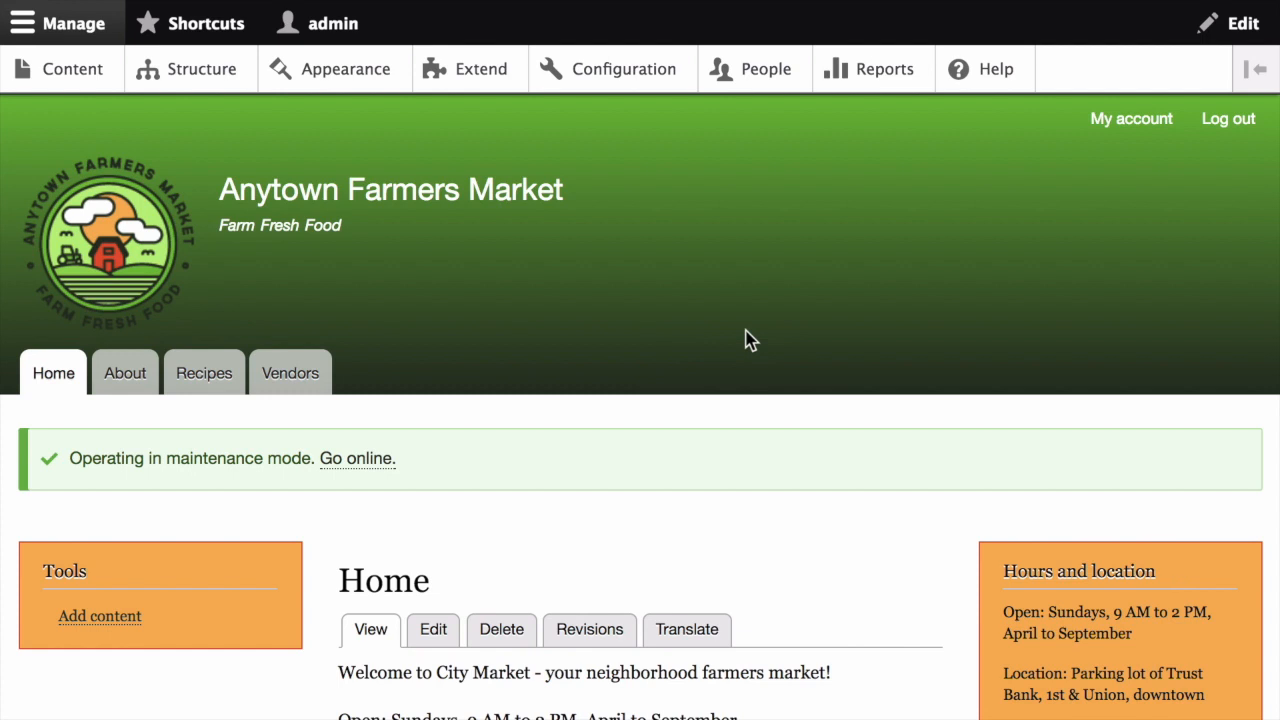
Step: Scroll the Anytown Farmers Market home page below the maintenance-mode notice
scroll(down, 3)
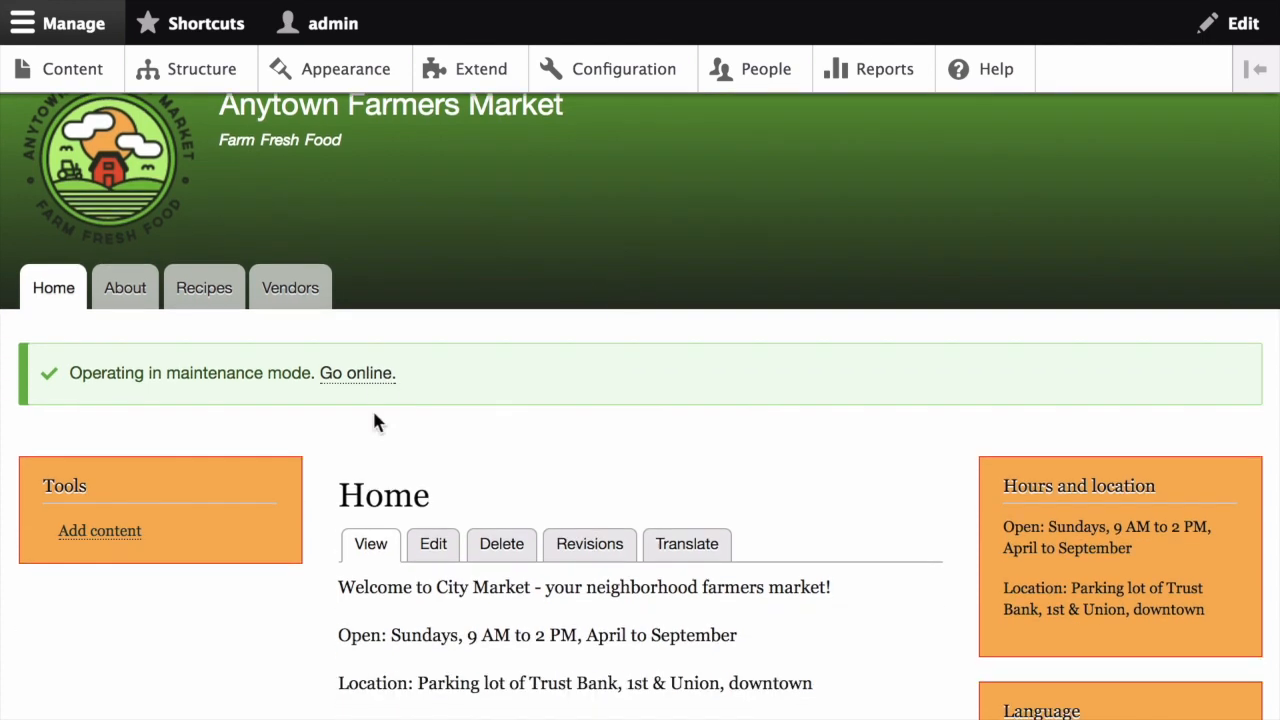
mouse_move(454, 402)
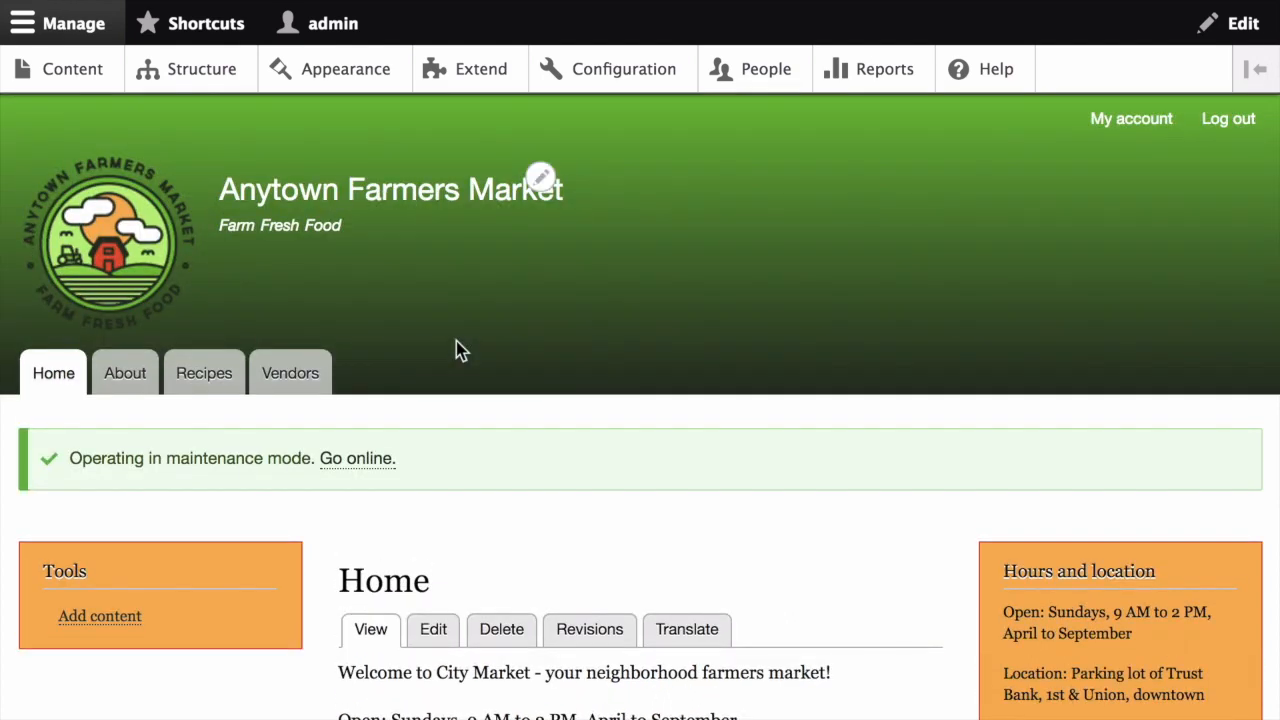
mouse_move(753, 276)
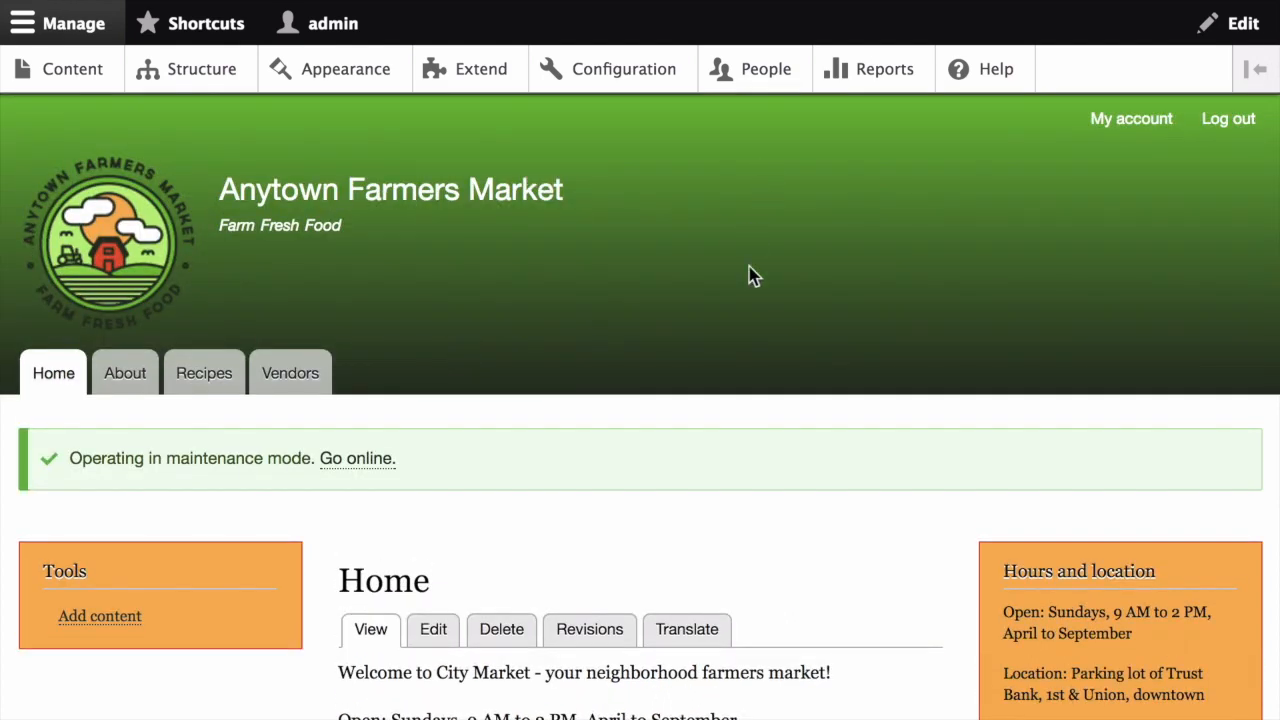
mouse_move(754, 318)
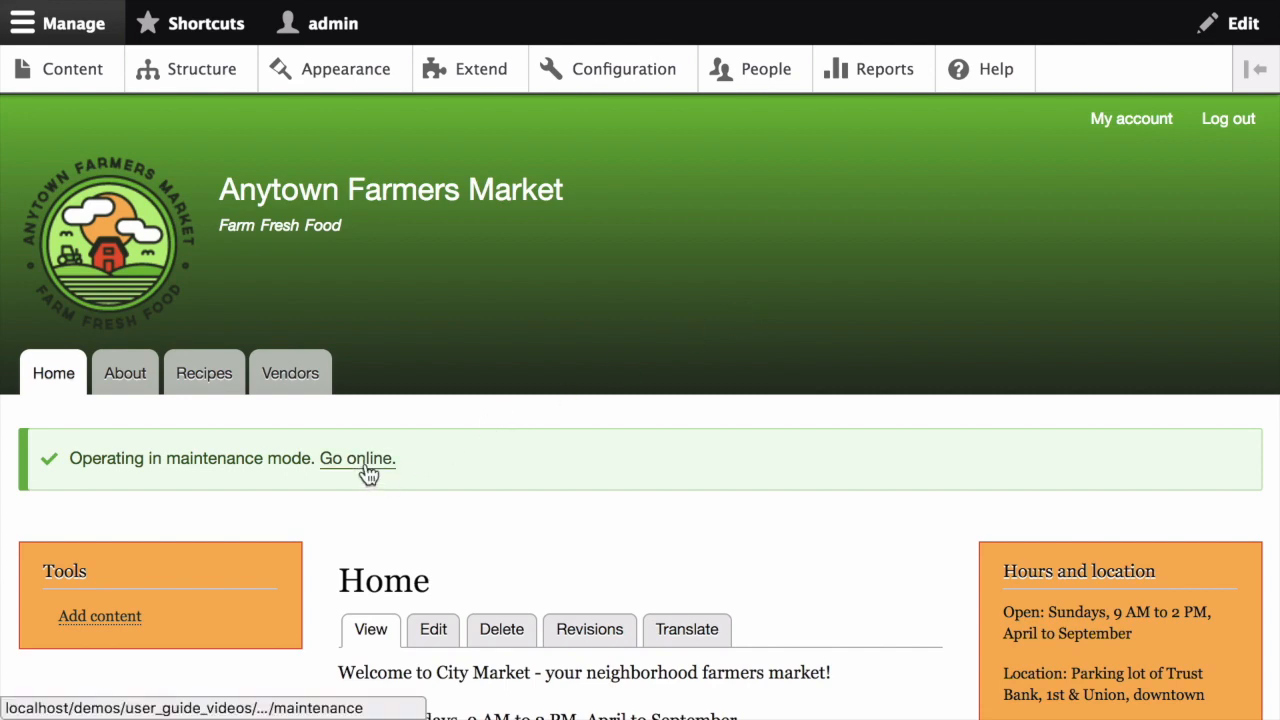
Step: Use 'Go online', uncheck maintenance mode, and save the configuration
click(356, 458)
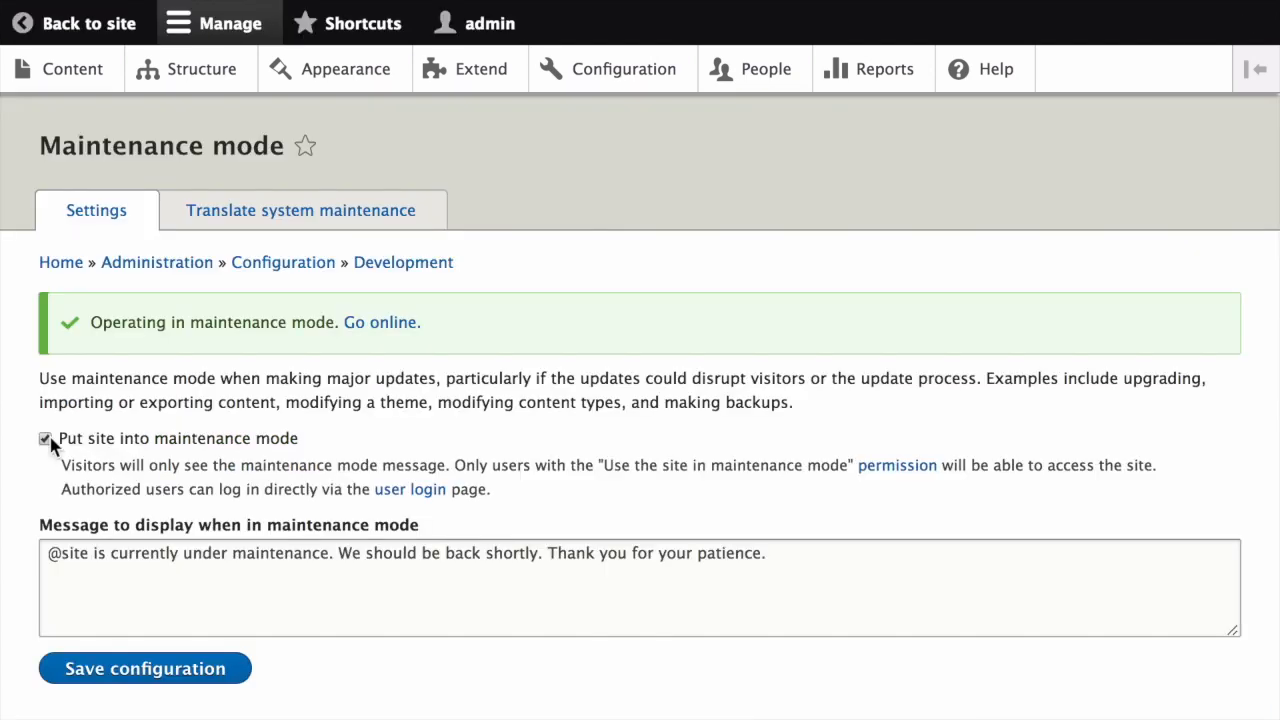
click(45, 438)
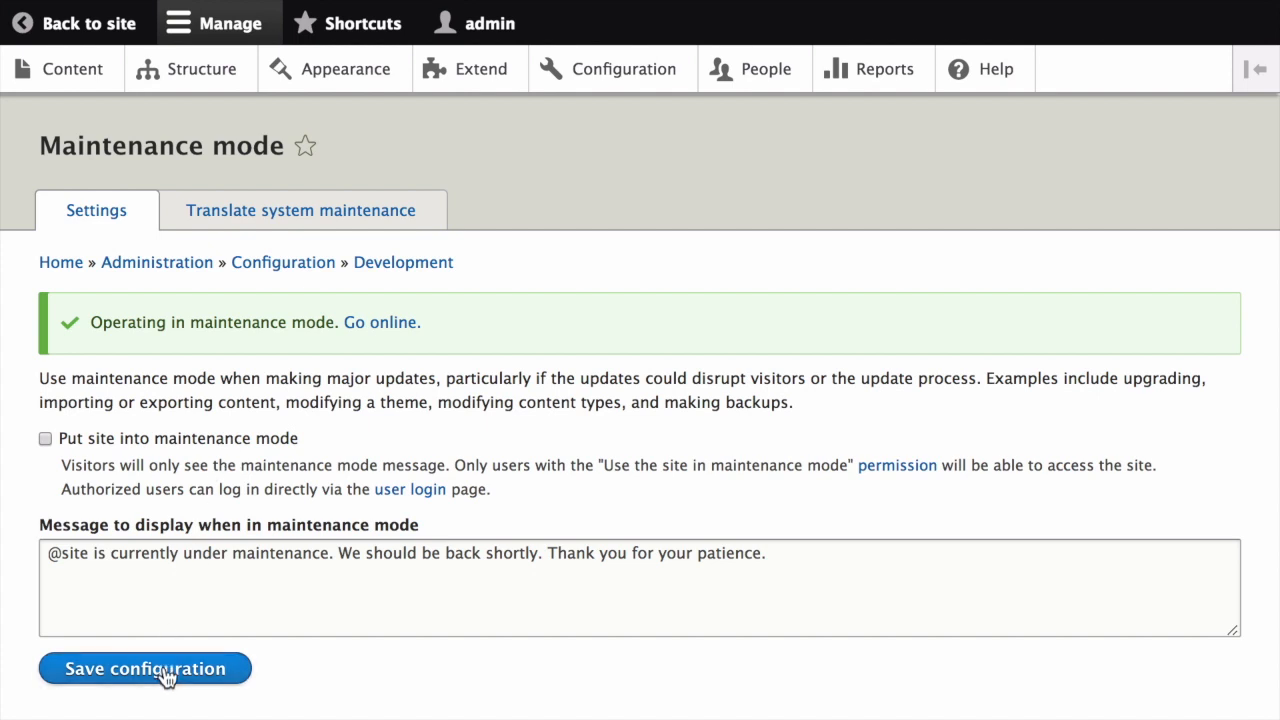
click(144, 668)
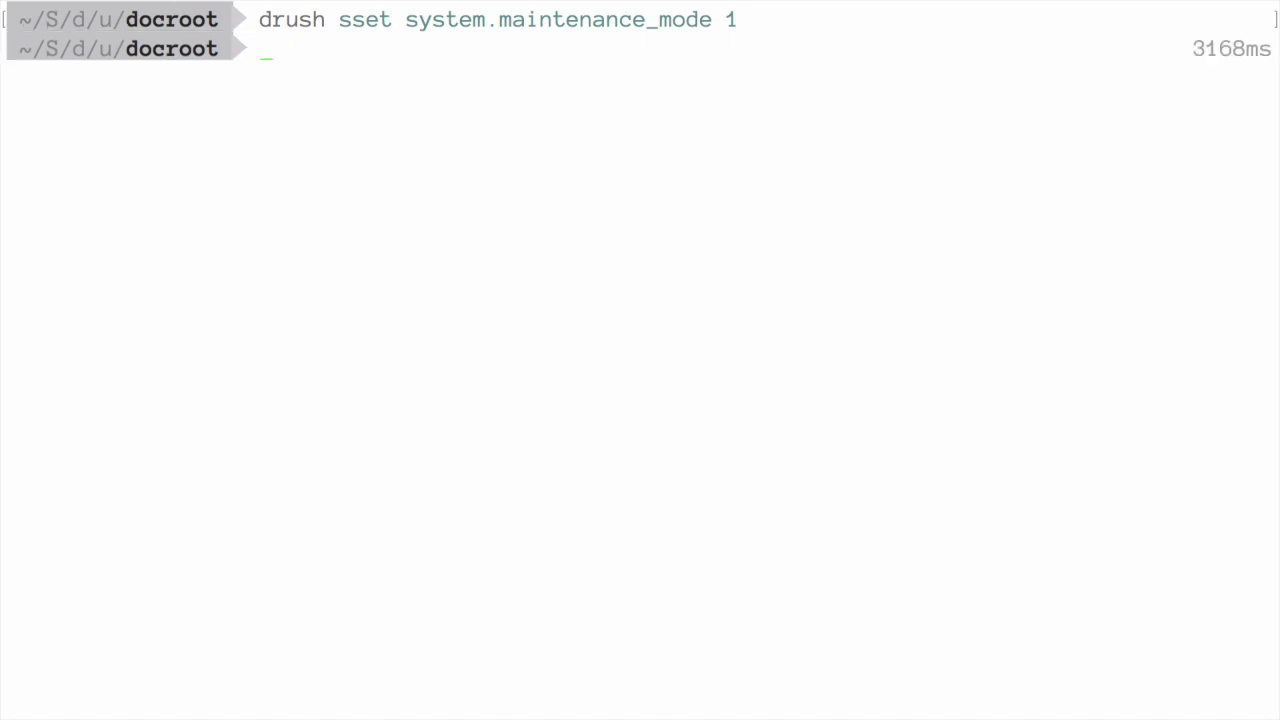
Step: Rebuild caches with drush cr and enter drush sset system.maintenance_mode 0
text(drush cr)
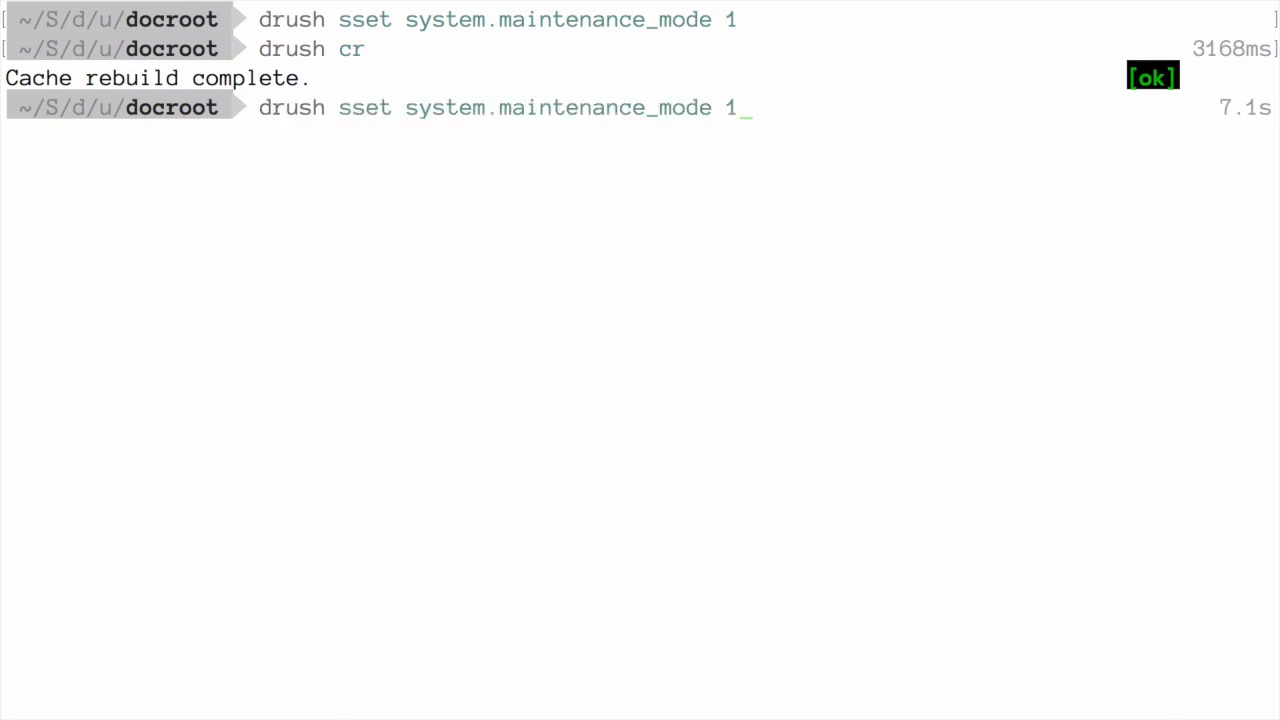
text(0)
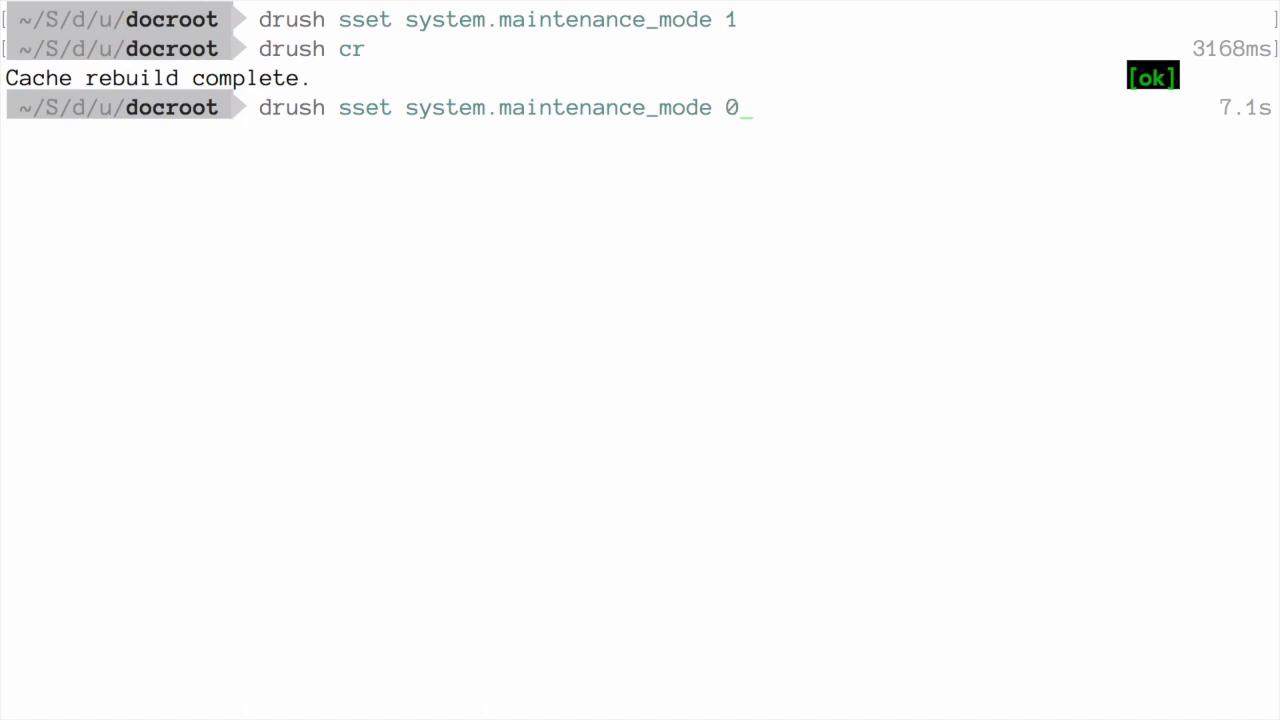